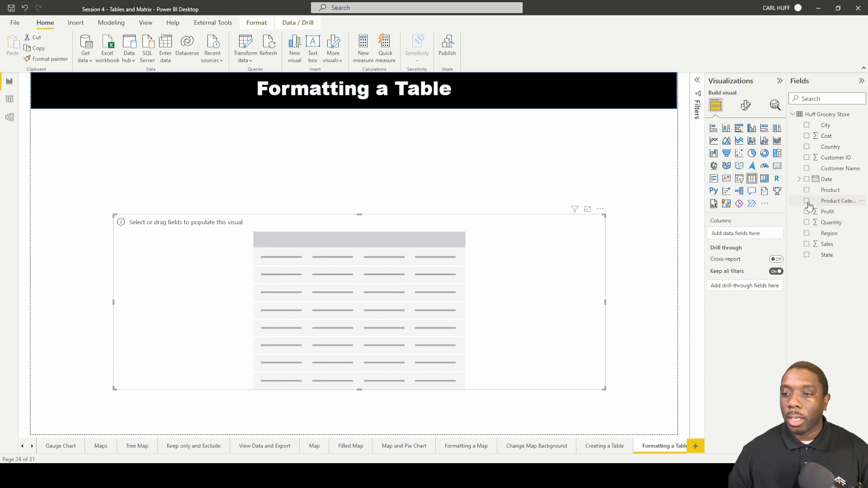
Build a table from Product Category, Sales, Profit and Quantity, then show its formatting options.
left_click(806, 201)
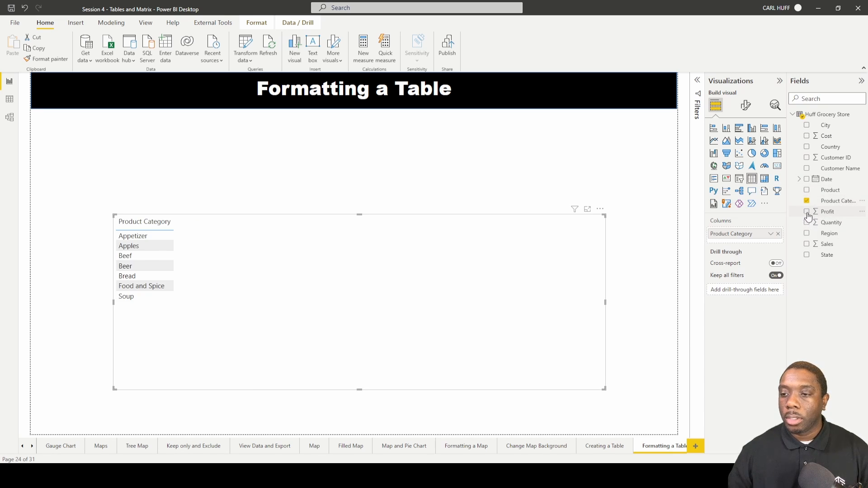
left_click(807, 244)
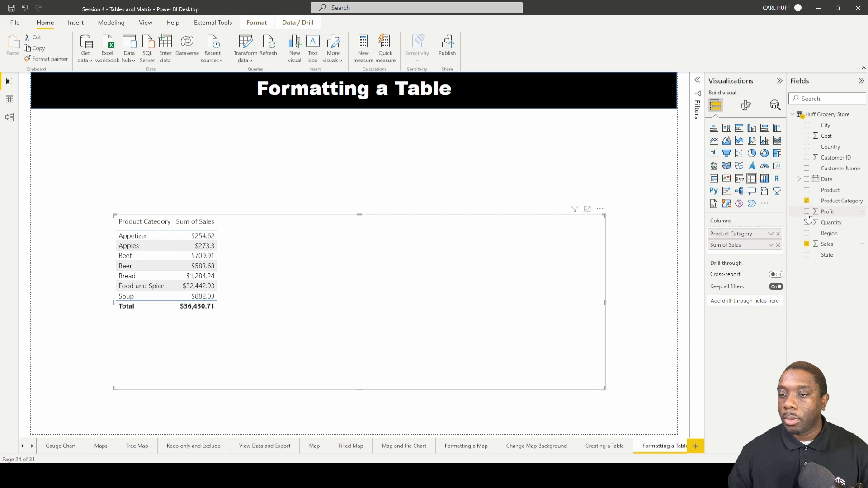
left_click(807, 211)
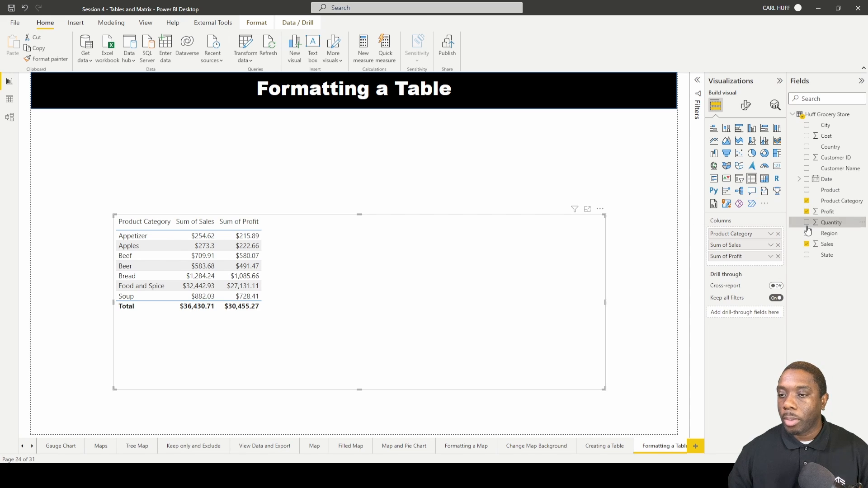
left_click(807, 222)
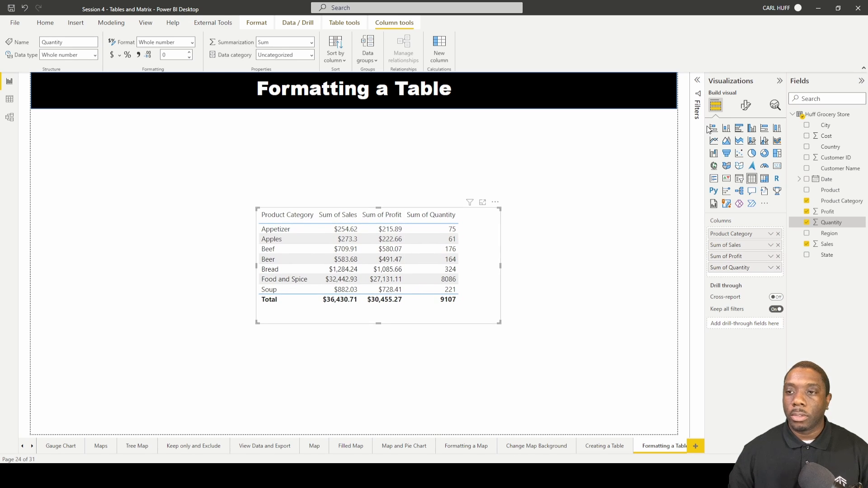
left_click(745, 104)
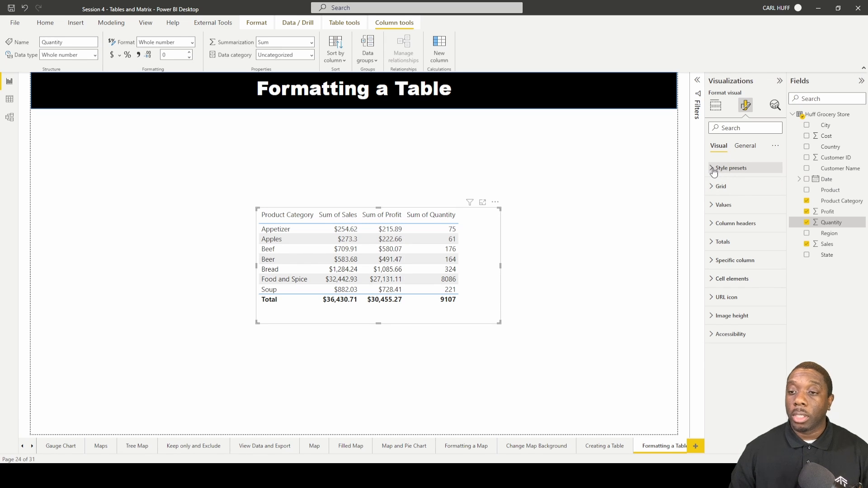
Try the Flashy rows and Sparse style presets, then settle on None.
left_click(714, 168)
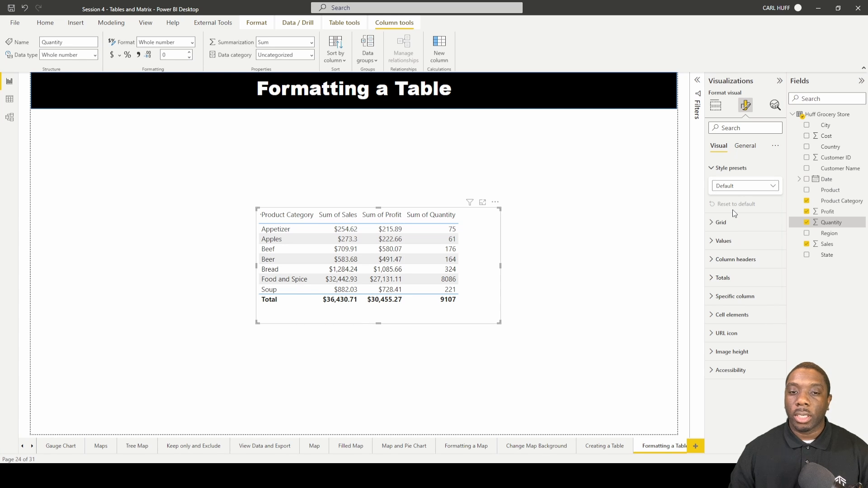
left_click(744, 185)
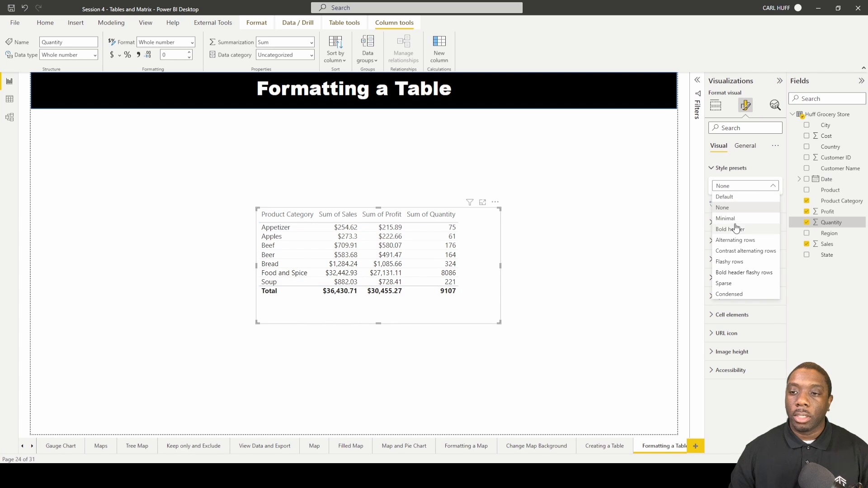
left_click(724, 218)
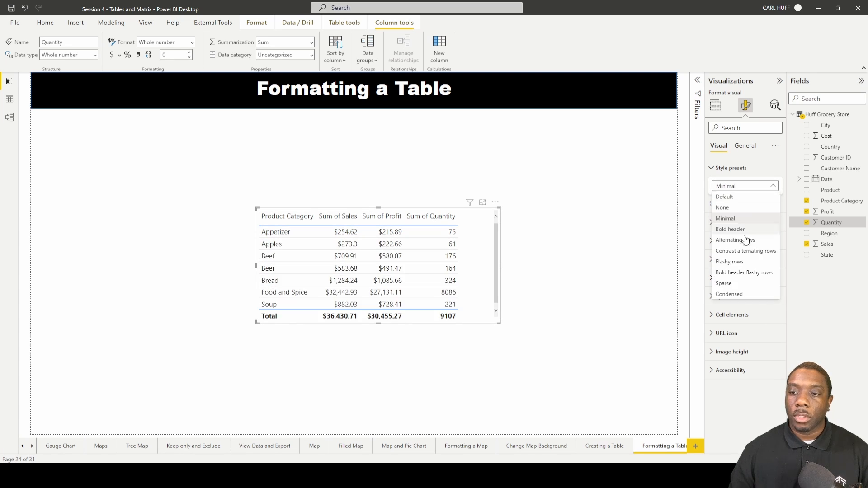
left_click(729, 261)
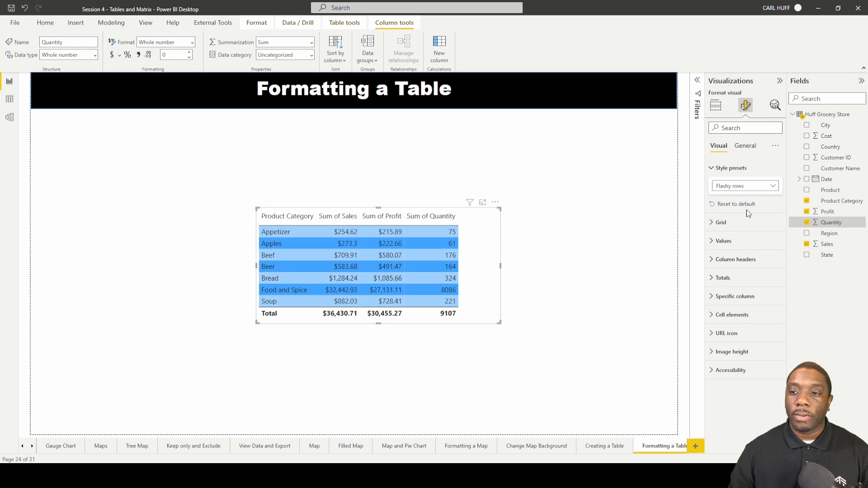
left_click(745, 185)
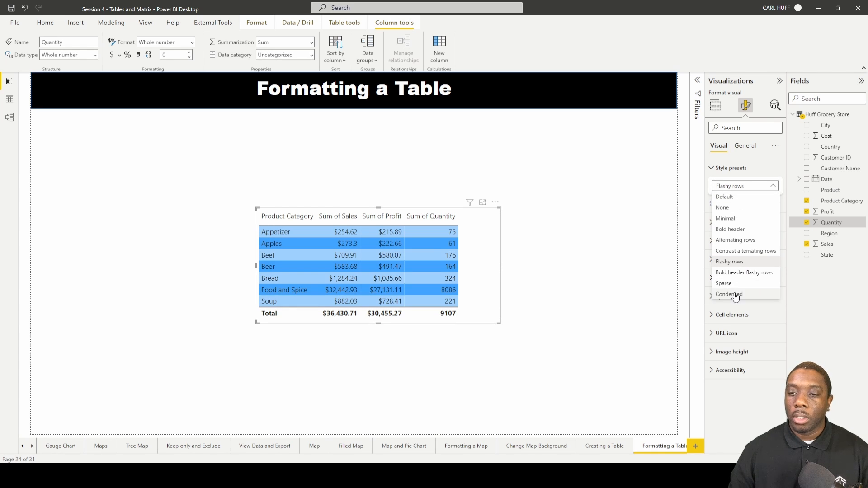
left_click(723, 283)
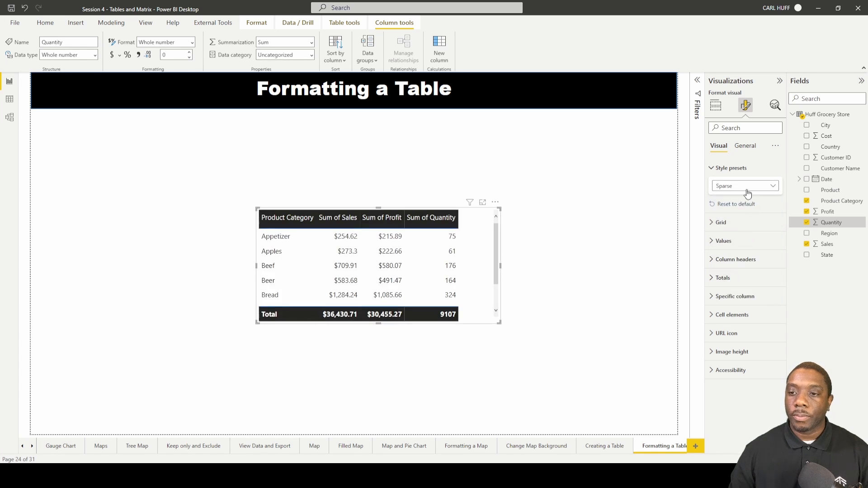
left_click(745, 185)
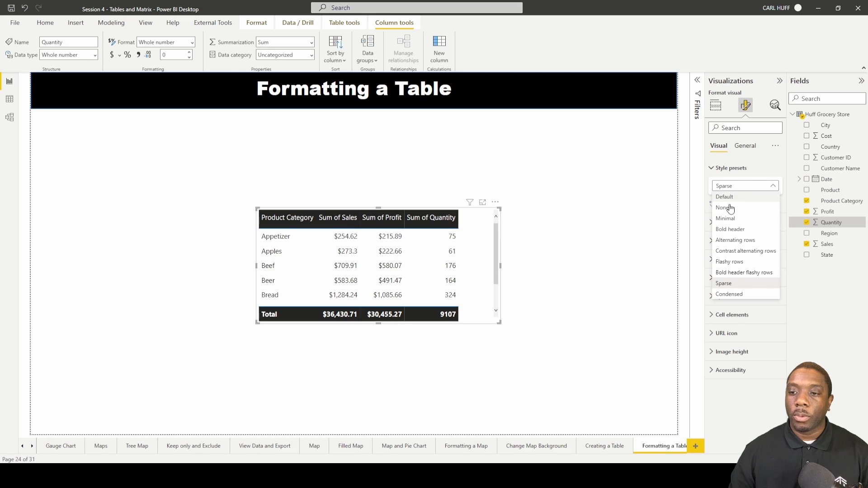
left_click(724, 207)
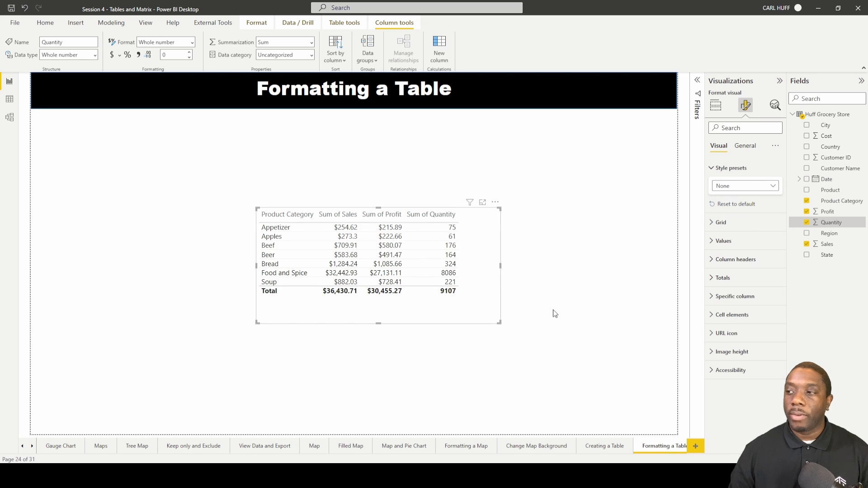
mouse_move(550, 316)
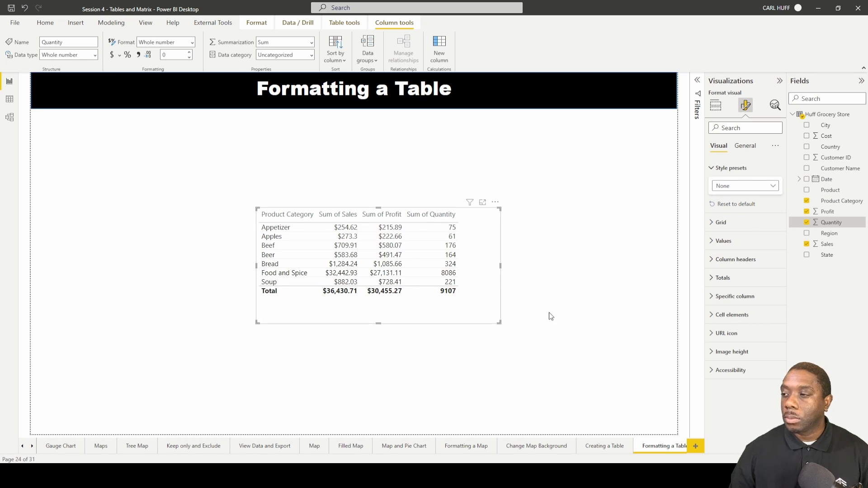
mouse_move(703, 219)
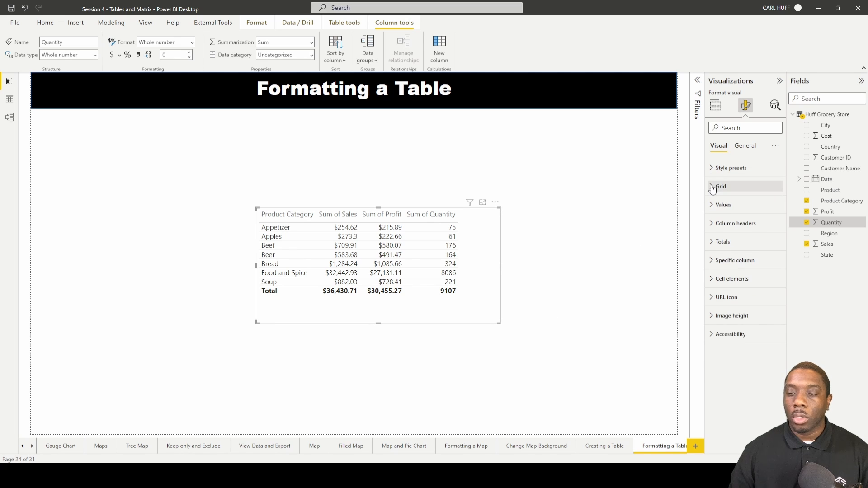
Keep horizontal gridlines light gray and thicken them to 2 pixels.
left_click(720, 186)
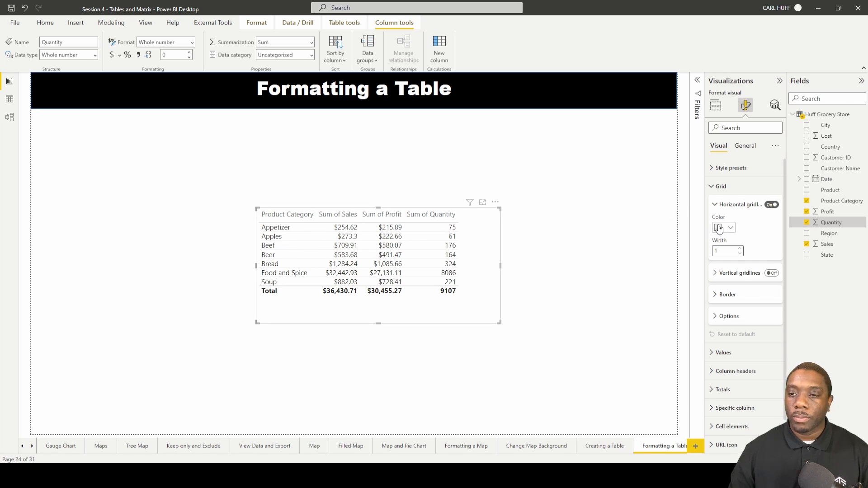
left_click(719, 228)
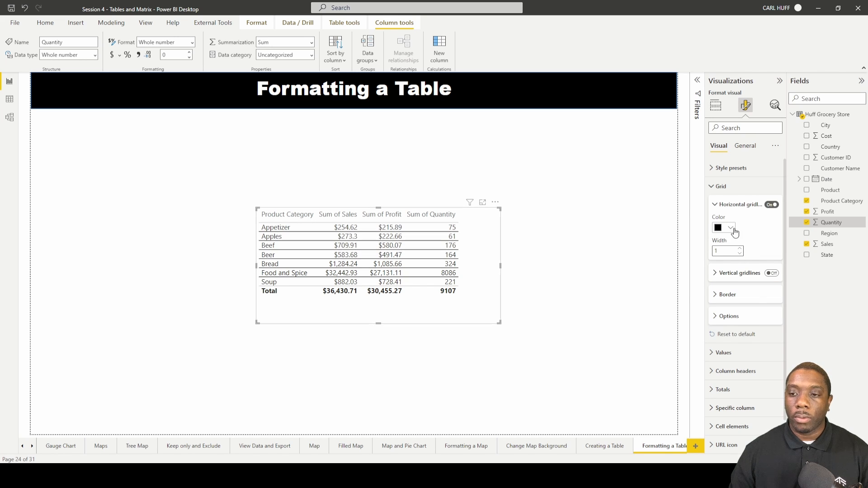
left_click(719, 227)
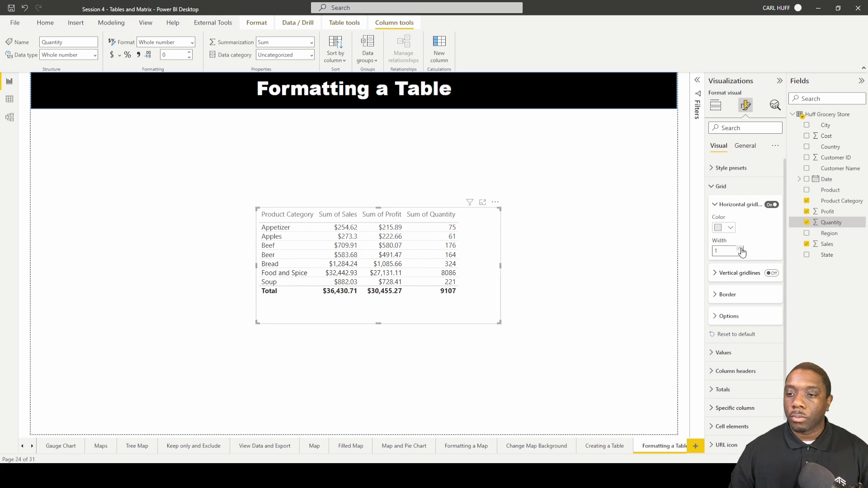
left_click(742, 249)
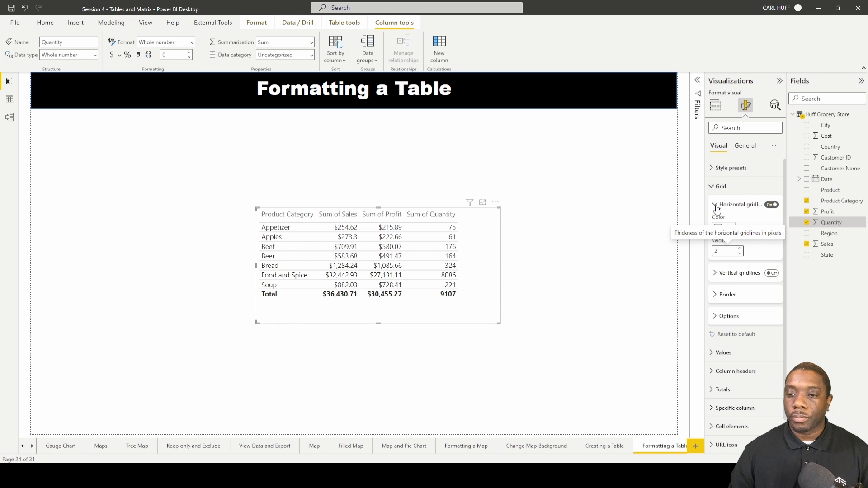
left_click(715, 204)
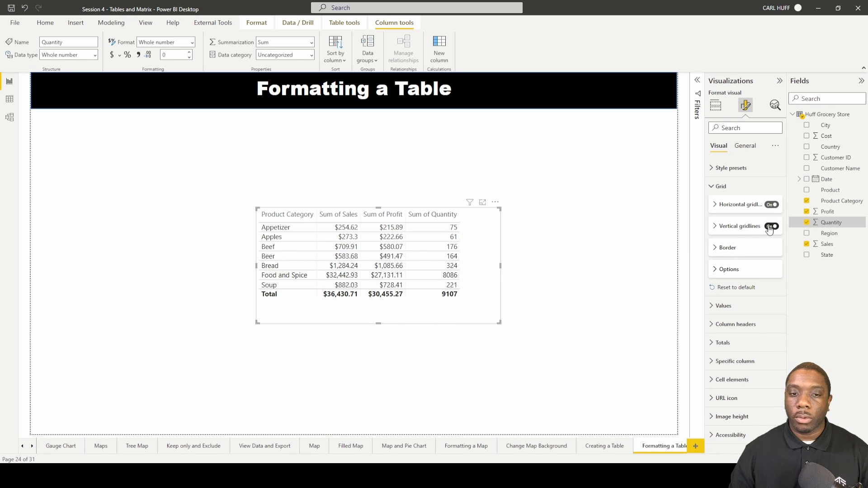
Turn on vertical gridlines and color them light gray.
left_click(716, 226)
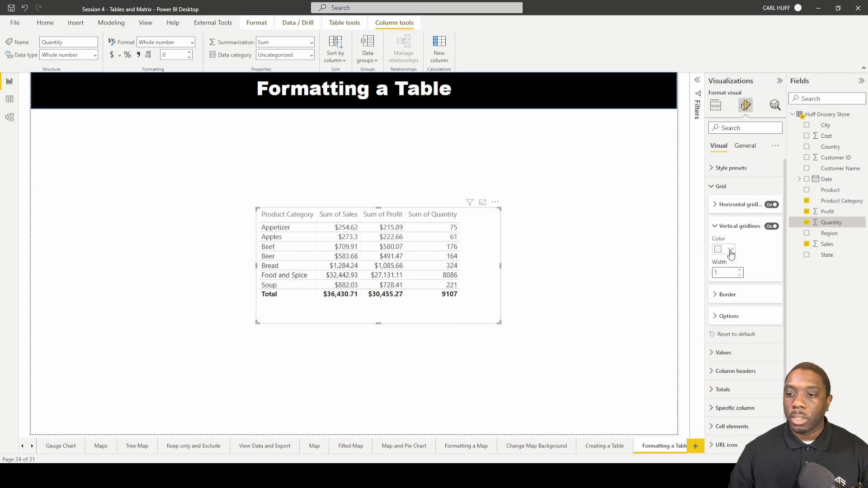
left_click(718, 248)
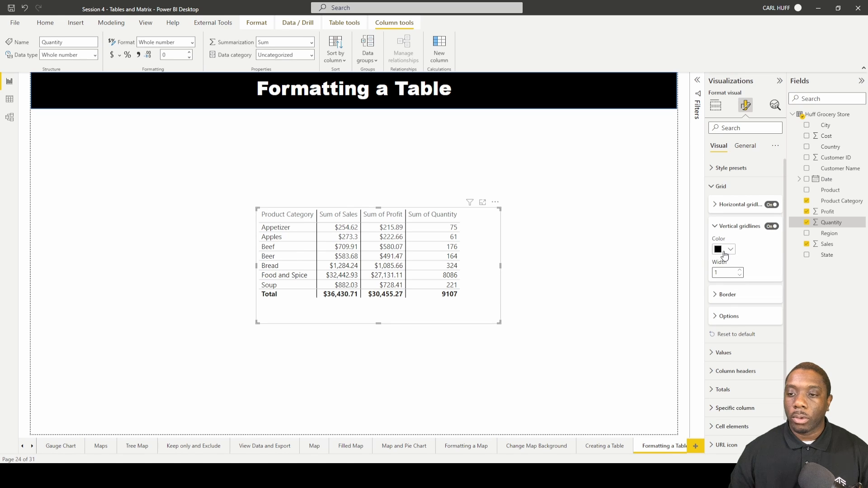
mouse_move(723, 250)
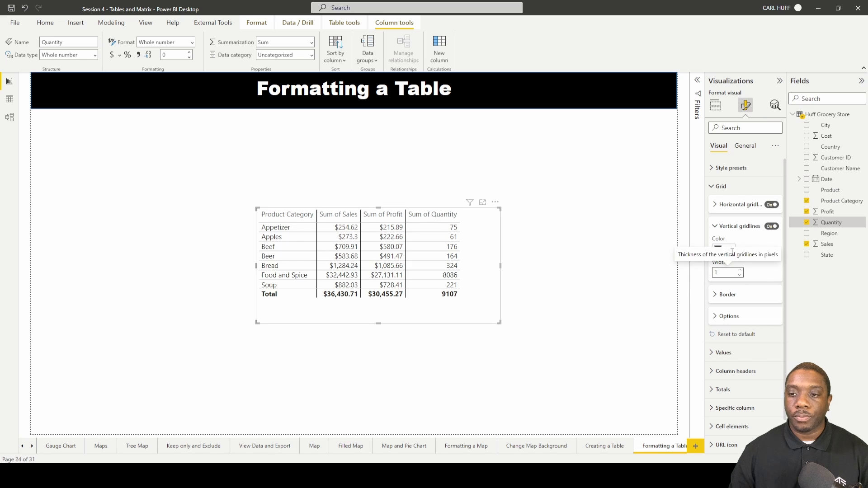
left_click(723, 249)
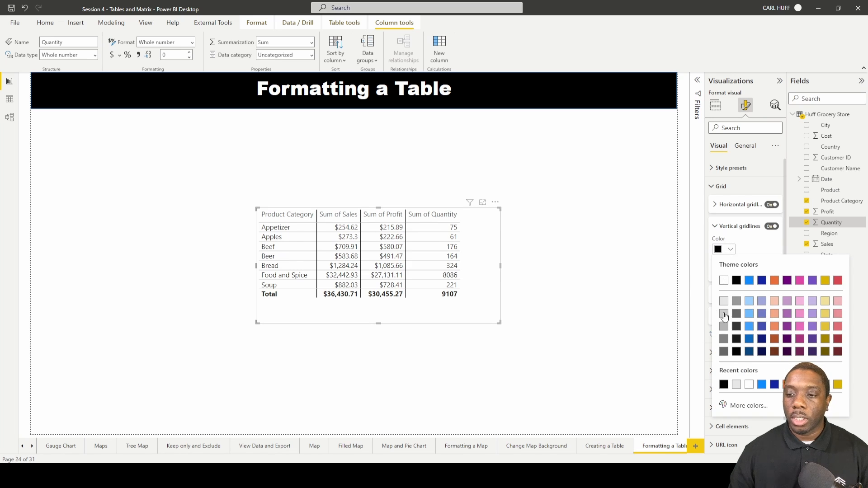
left_click(723, 313)
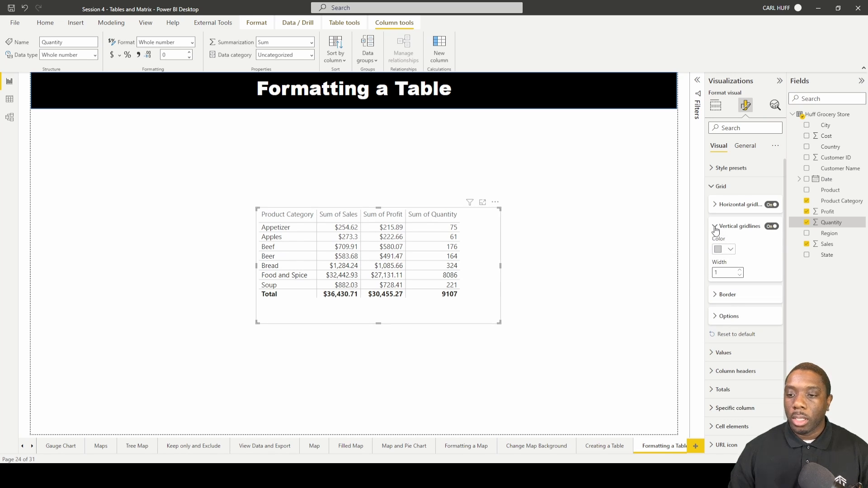
Give the column header section a black bottom border 4 pixels wide.
left_click(715, 226)
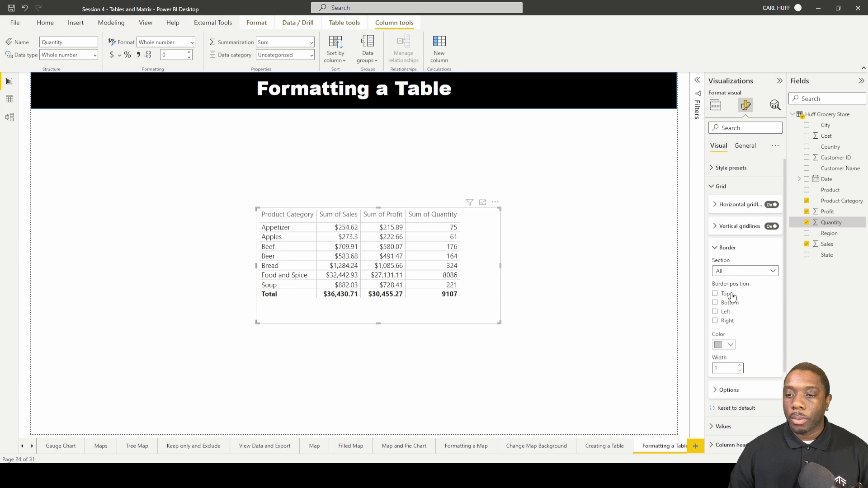
left_click(744, 270)
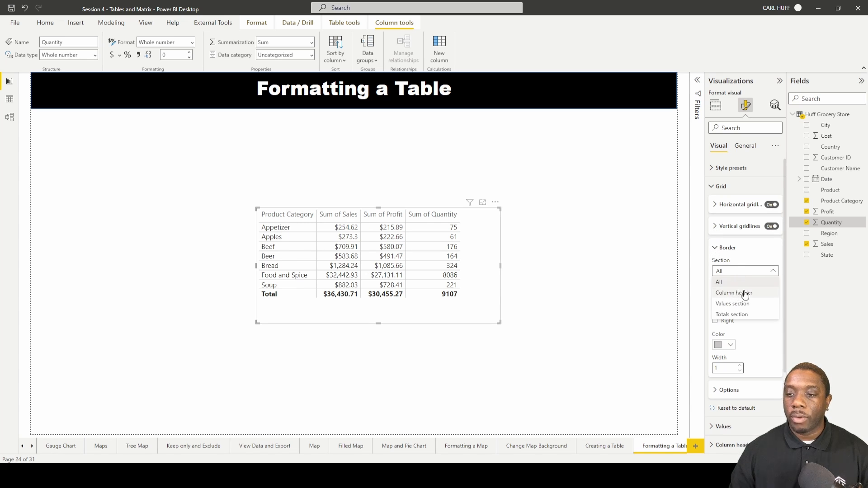
left_click(733, 293)
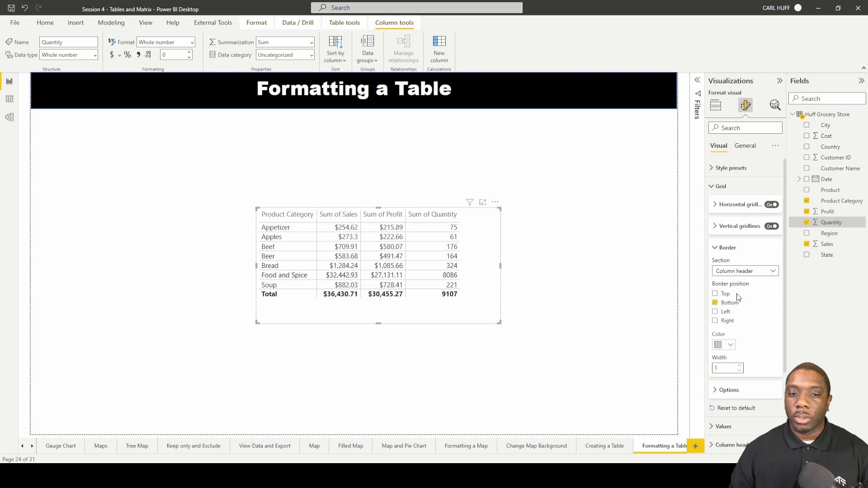
left_click(731, 344)
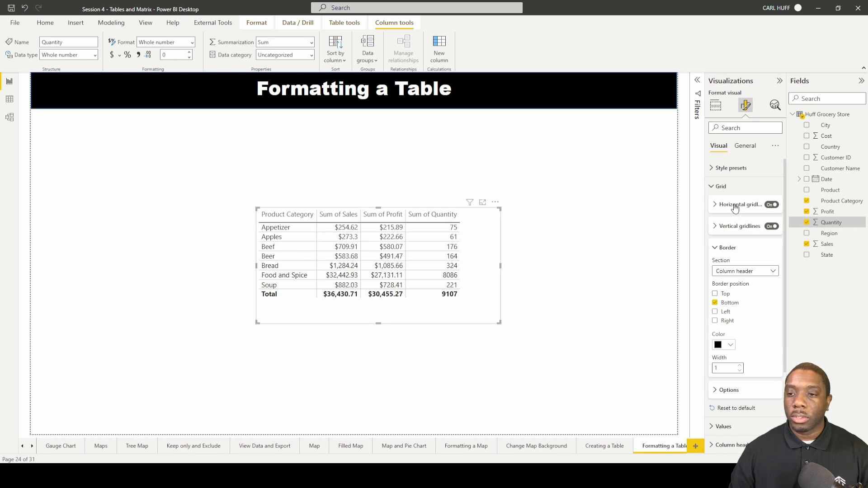
left_click(738, 366)
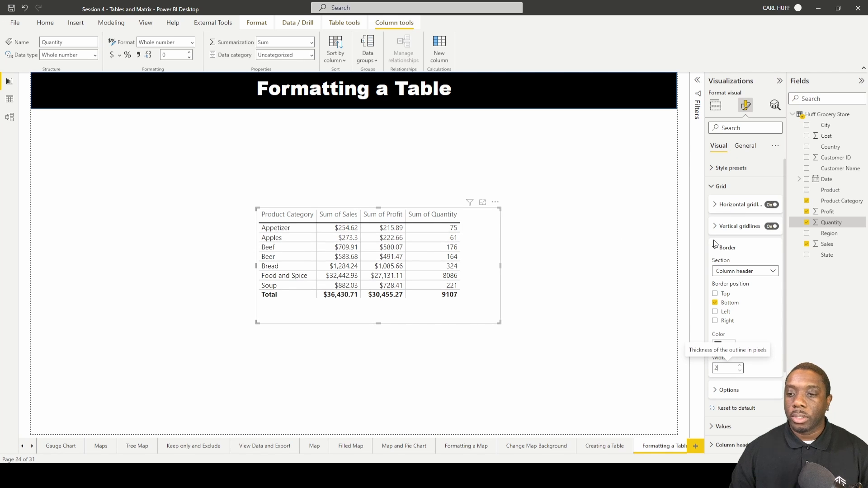
left_click(726, 248)
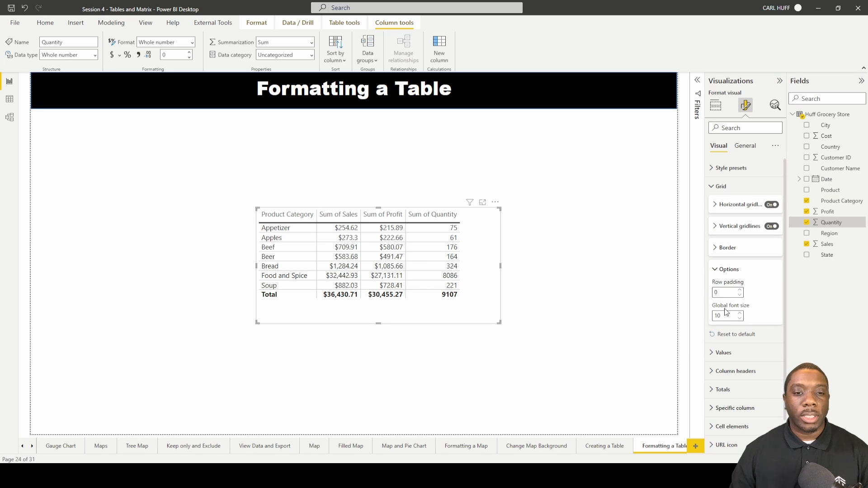
mouse_move(739, 316)
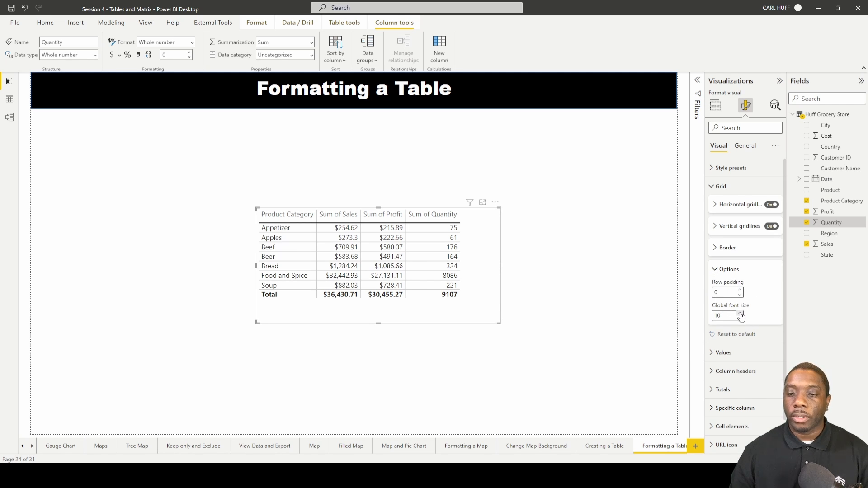
Raise the table's global font size to 14 and adjust the row padding.
type("13")
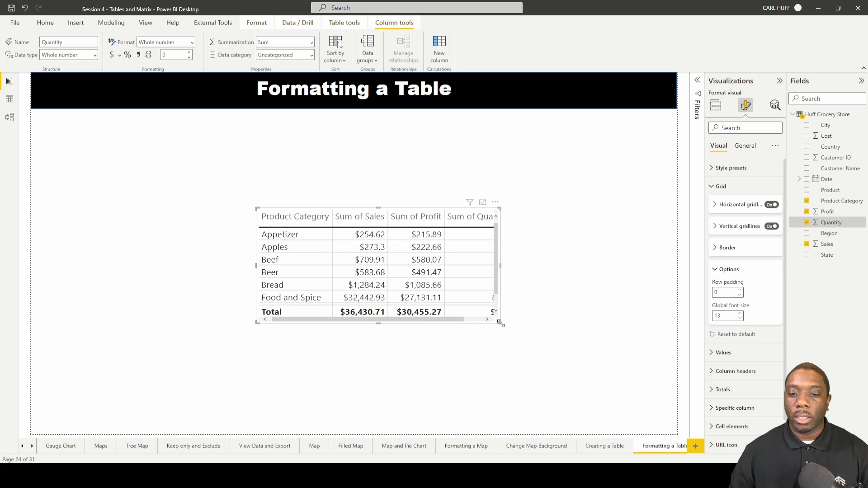
left_click(741, 313)
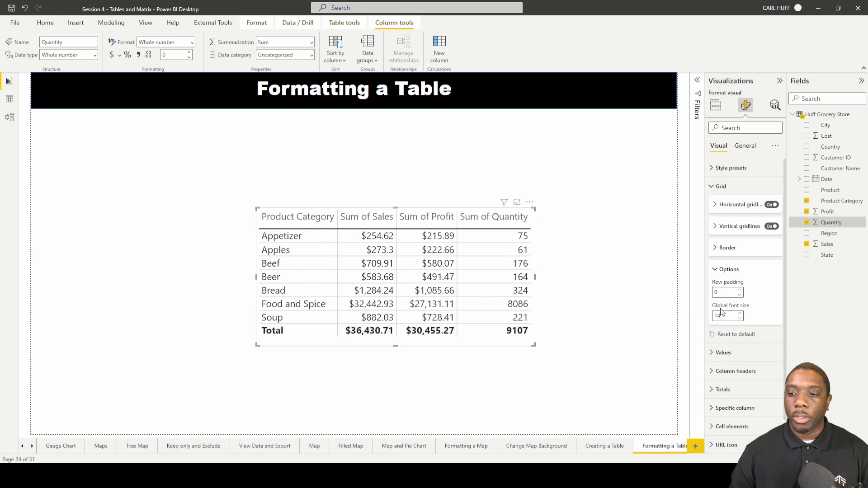
left_click(739, 291)
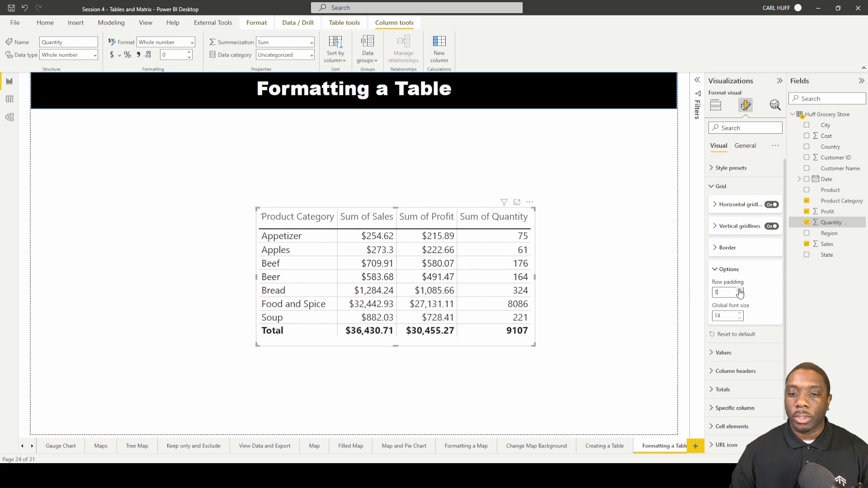
left_click(730, 290)
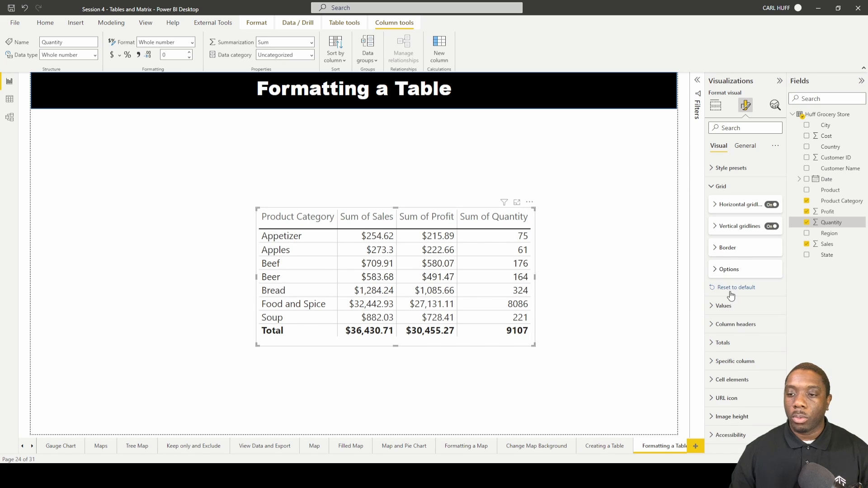
mouse_move(710, 313)
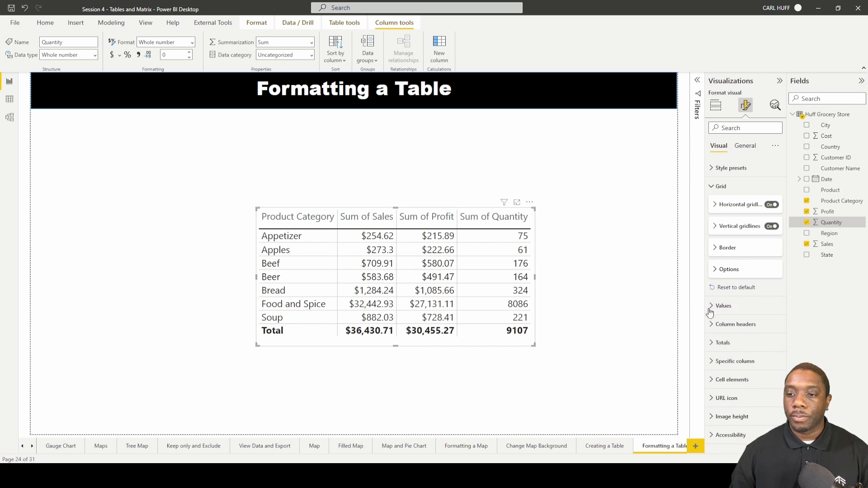
Try a smaller font size for row values, restore 14, and try bold.
left_click(723, 306)
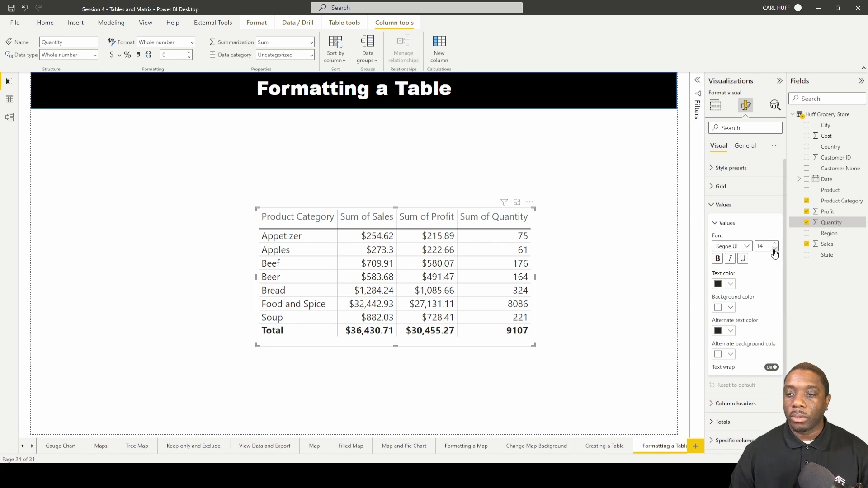
left_click(774, 248)
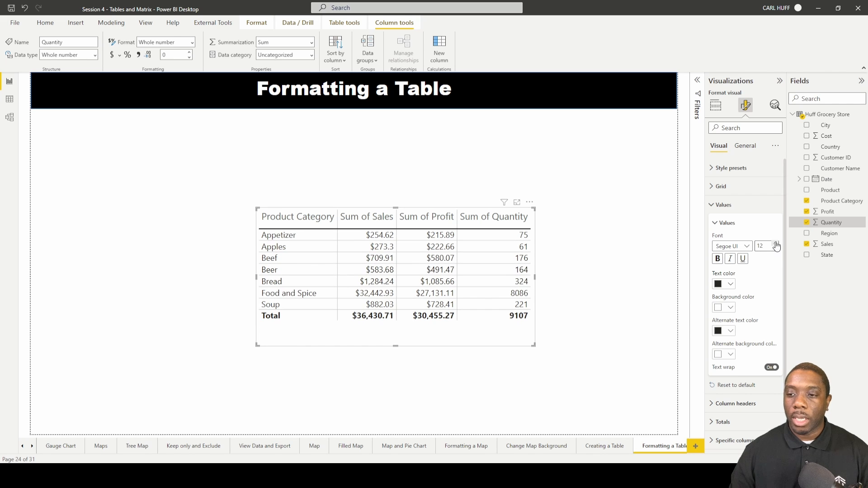
left_click(776, 243)
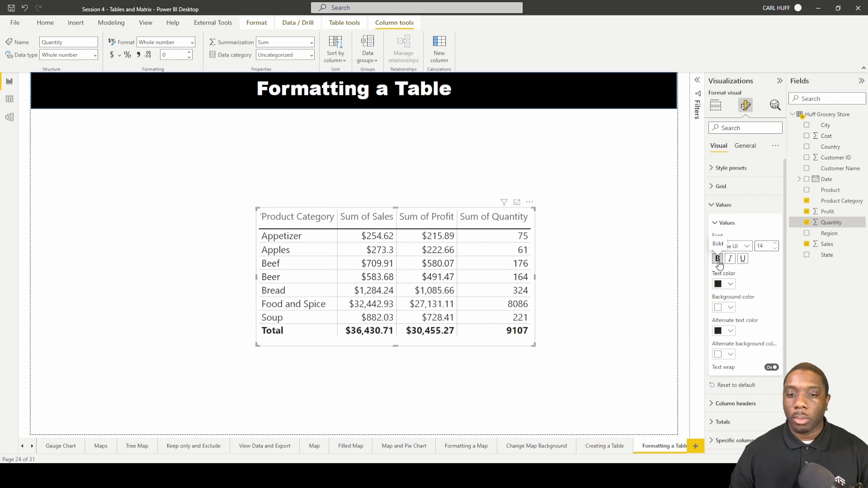
left_click(730, 258)
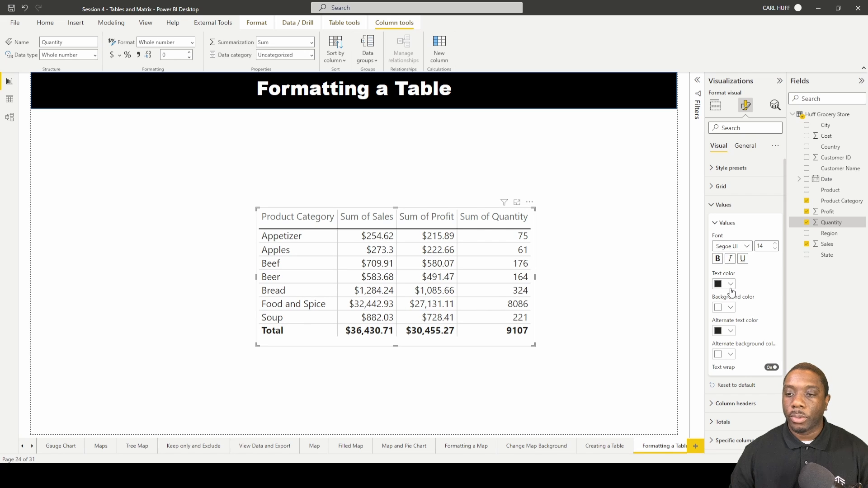
Try blue alternate row text for the values, then collapse the values settings.
left_click(731, 284)
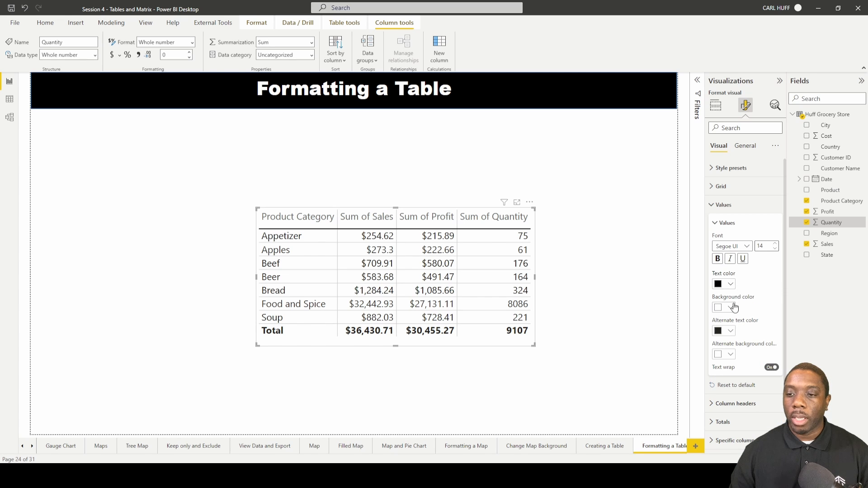
left_click(730, 308)
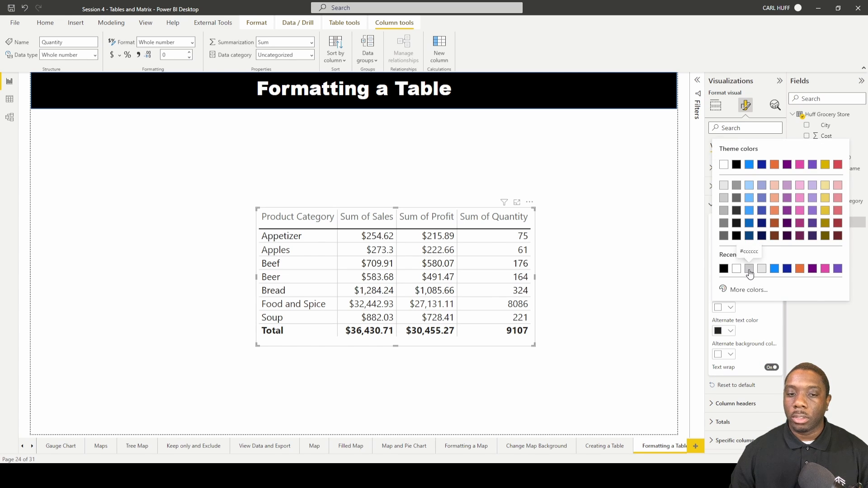
left_click(736, 269)
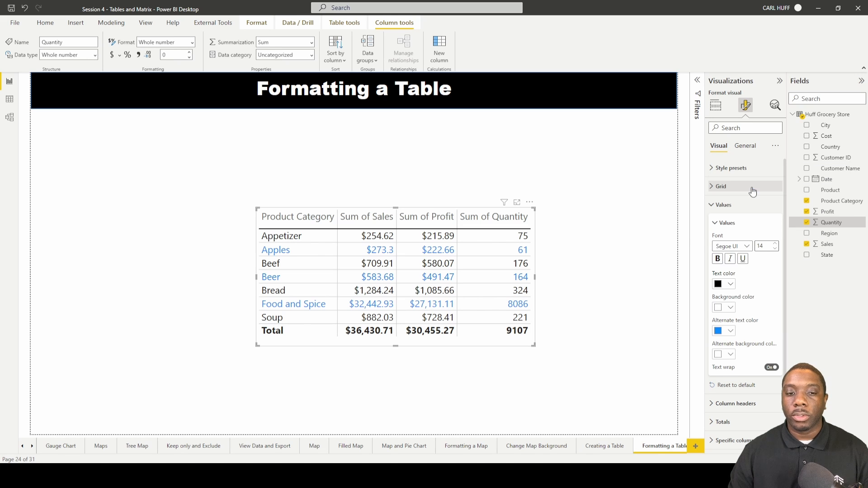
left_click(730, 284)
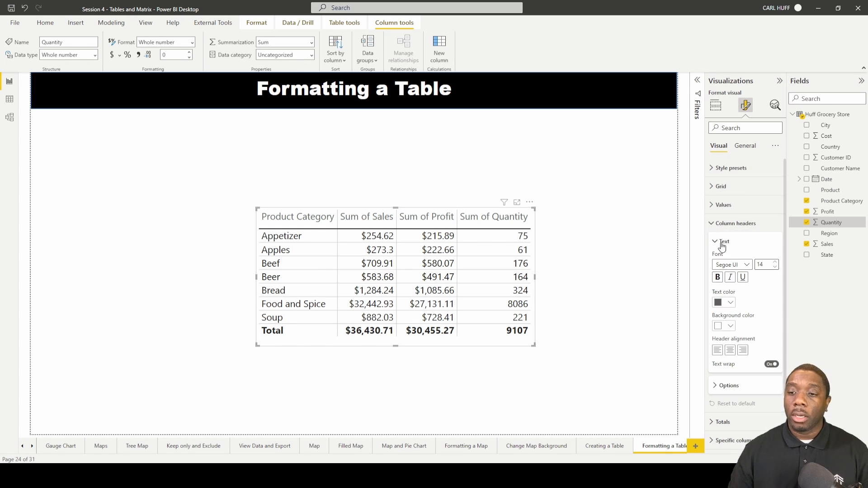
Set the column header text to white on a black background.
left_click(774, 267)
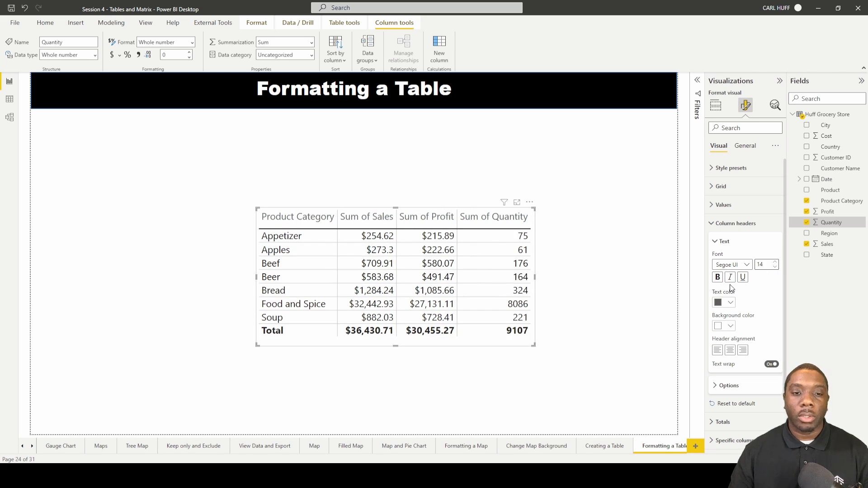
left_click(730, 303)
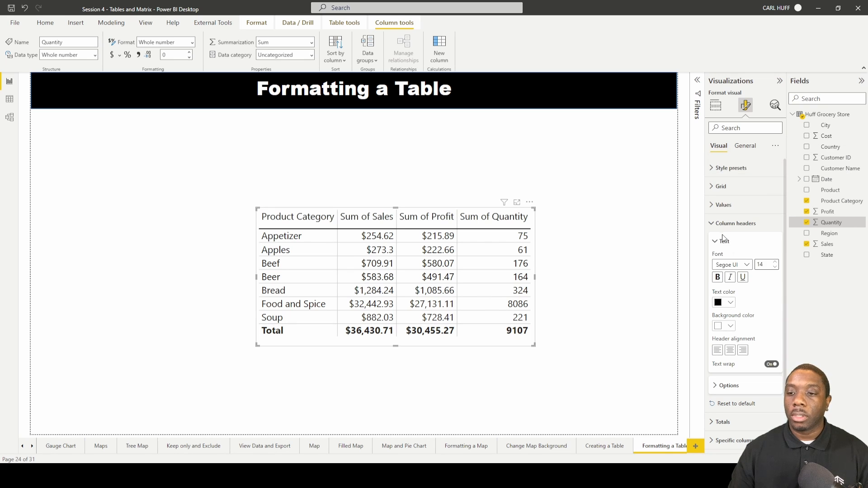
left_click(731, 302)
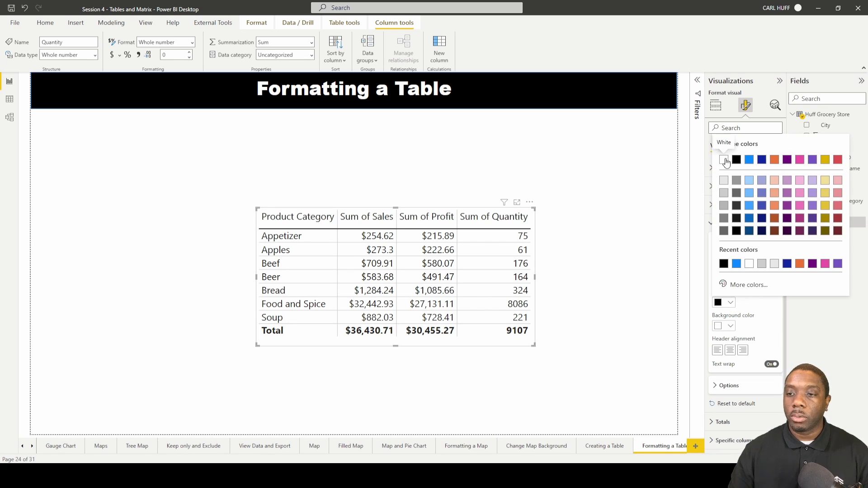
left_click(724, 160)
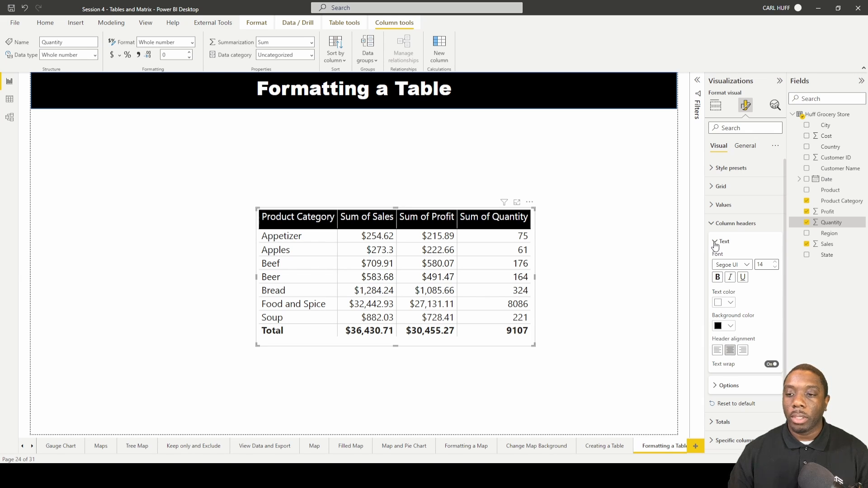
left_click(722, 241)
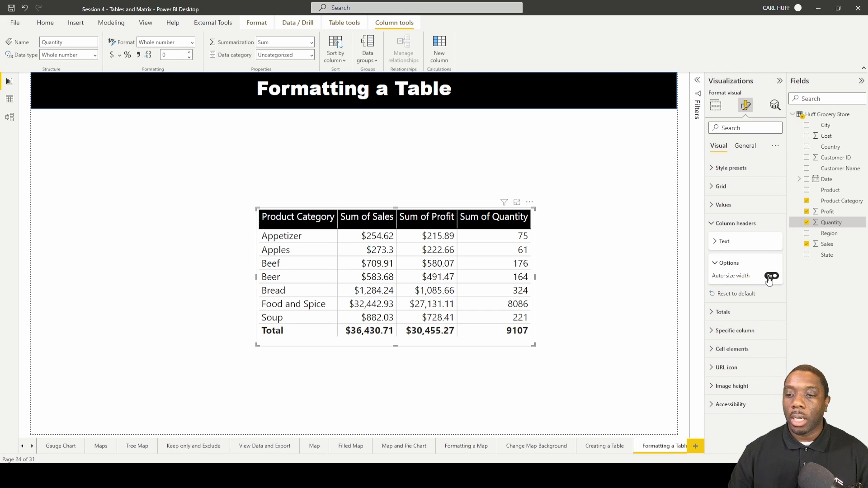
Toggle Auto-size column width off and back on.
left_click(770, 276)
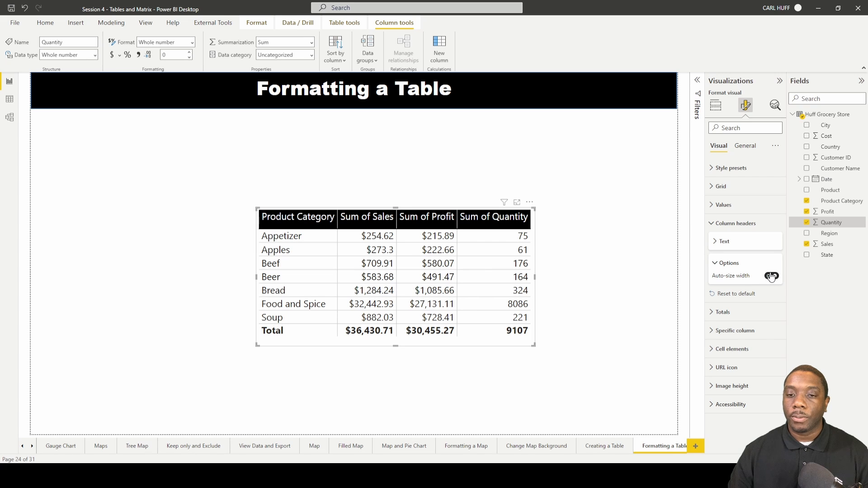
left_click(771, 275)
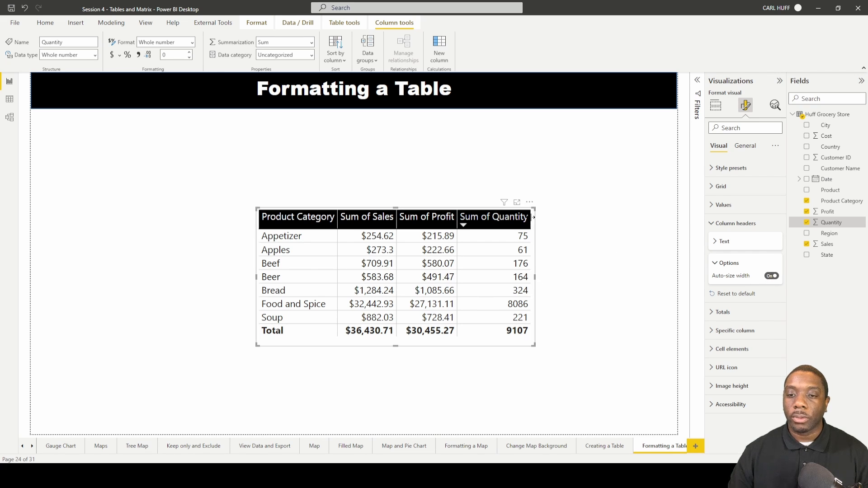
left_click(771, 275)
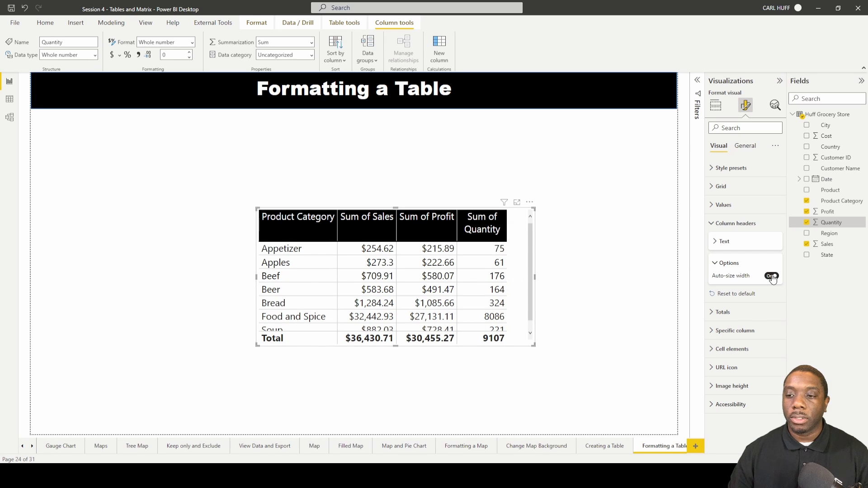
left_click(771, 276)
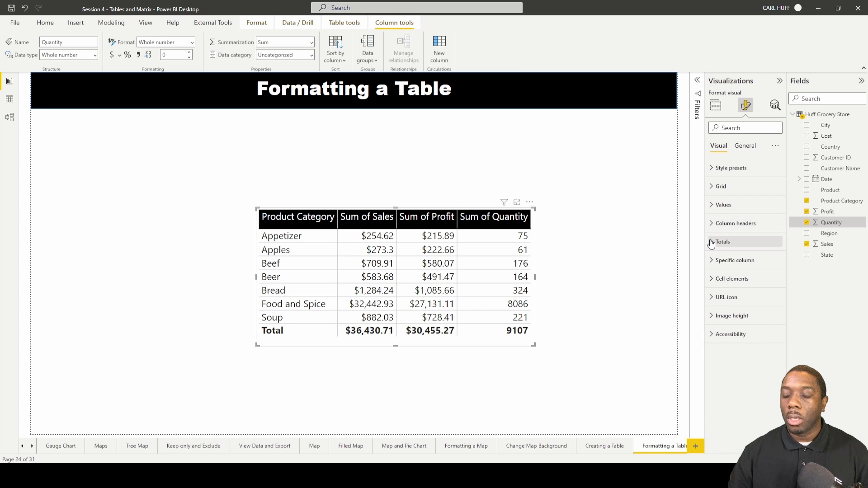
Make the Total row italic, trying dark blue text before settling on black.
left_click(722, 241)
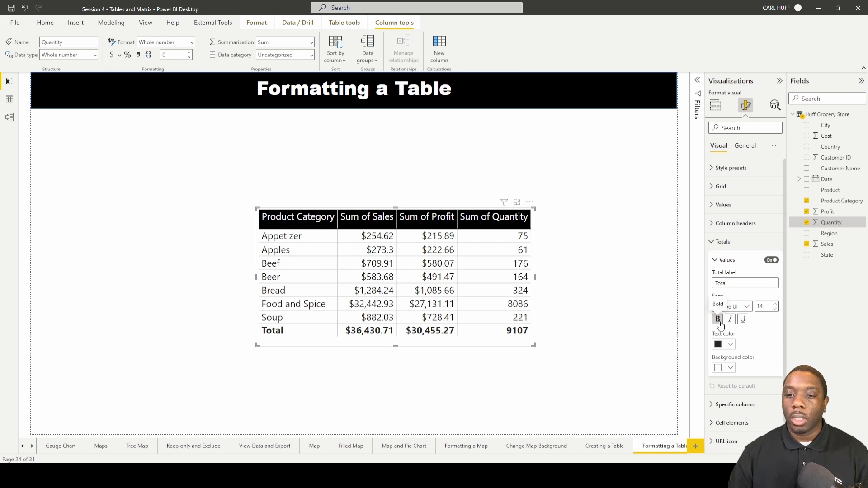
left_click(730, 319)
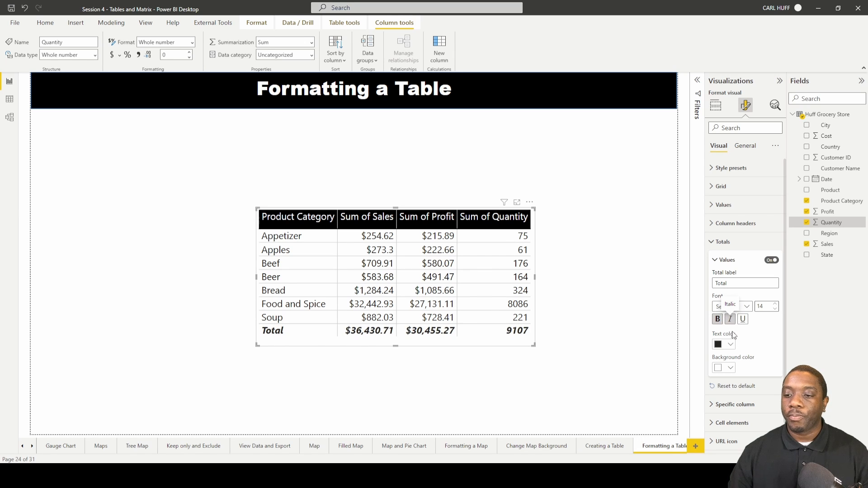
left_click(723, 344)
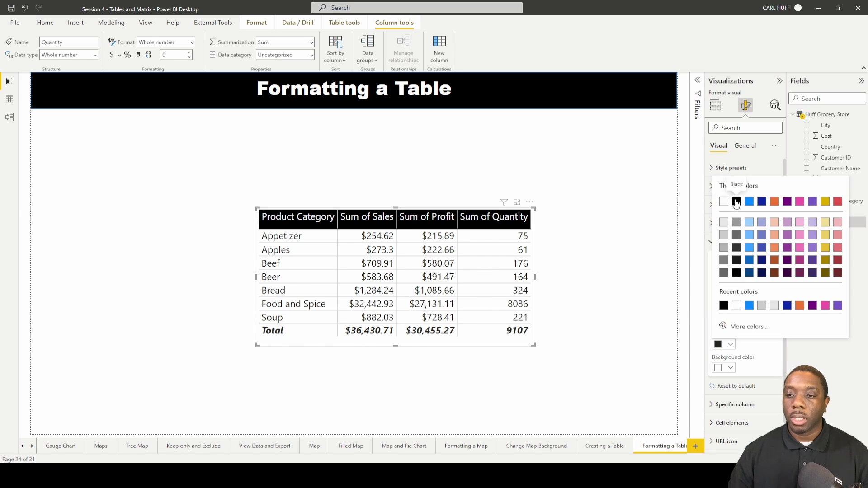
left_click(749, 201)
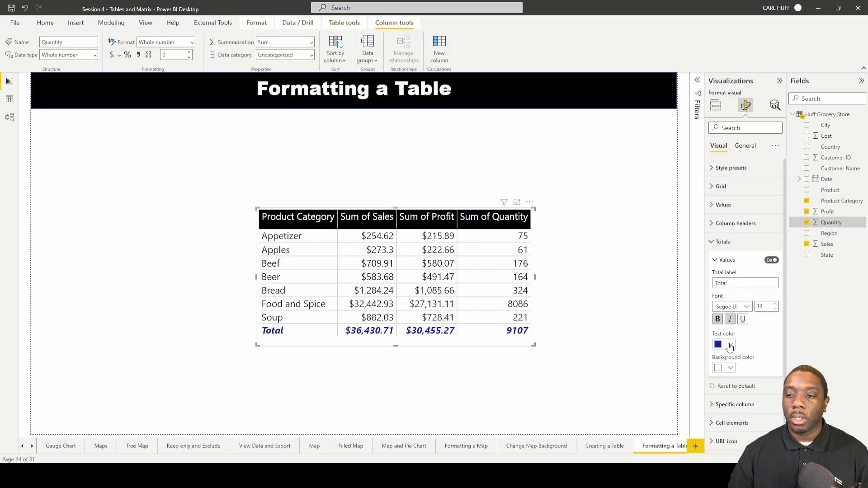
left_click(718, 343)
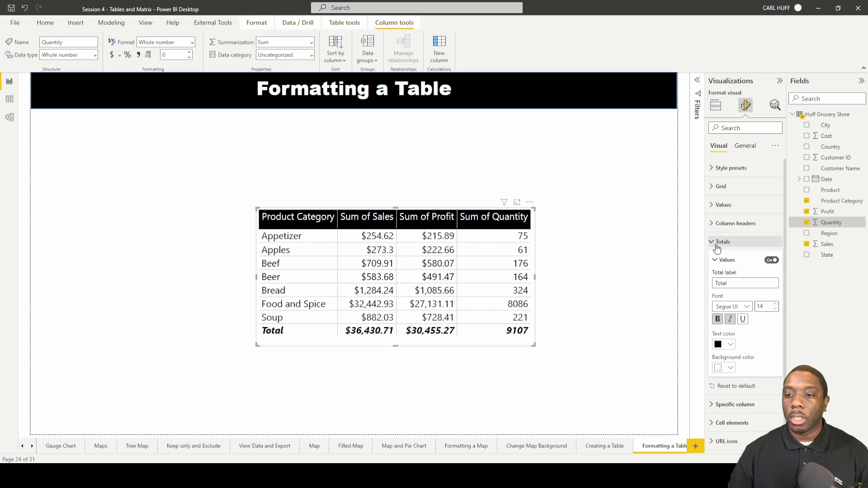
left_click(722, 241)
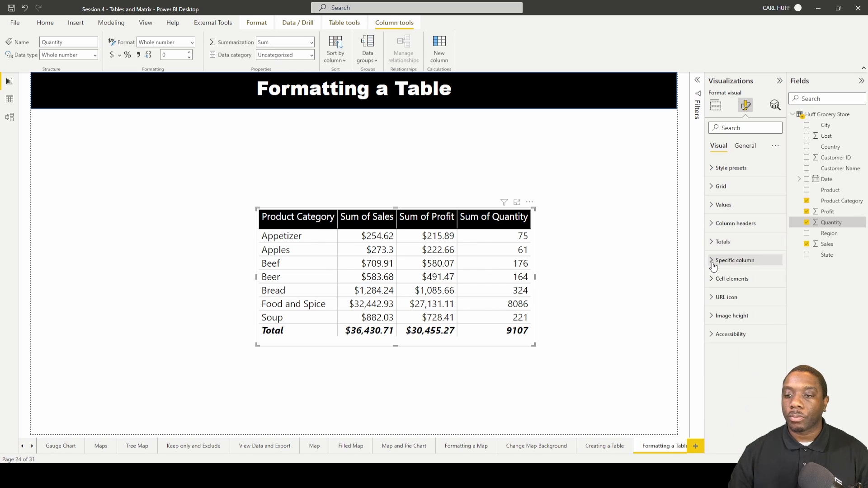
Give Sum of Profit white right-aligned text on a gold background, display units None.
left_click(735, 260)
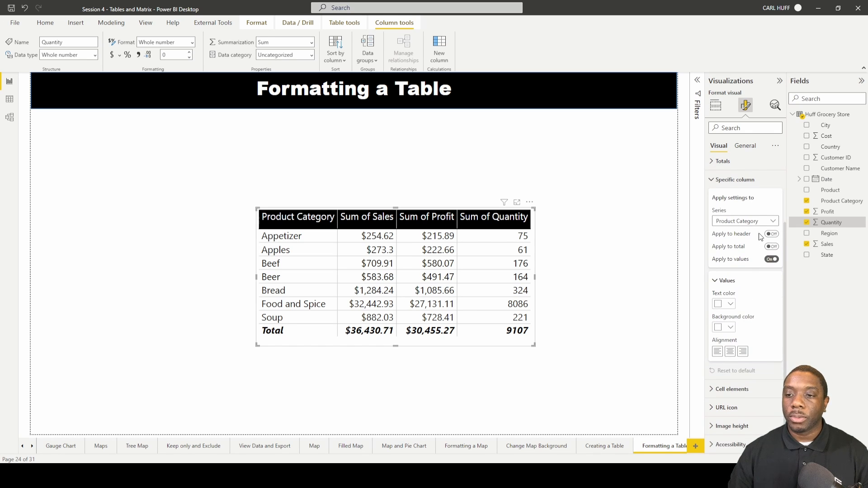
left_click(745, 221)
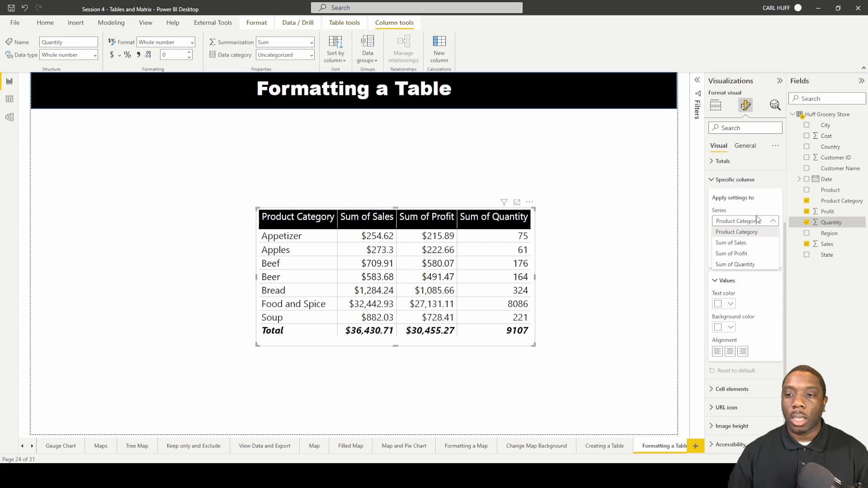
left_click(730, 254)
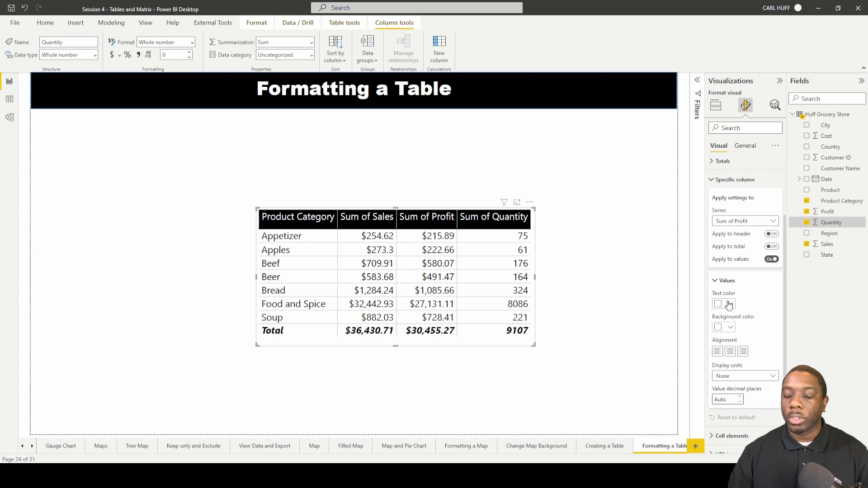
left_click(730, 328)
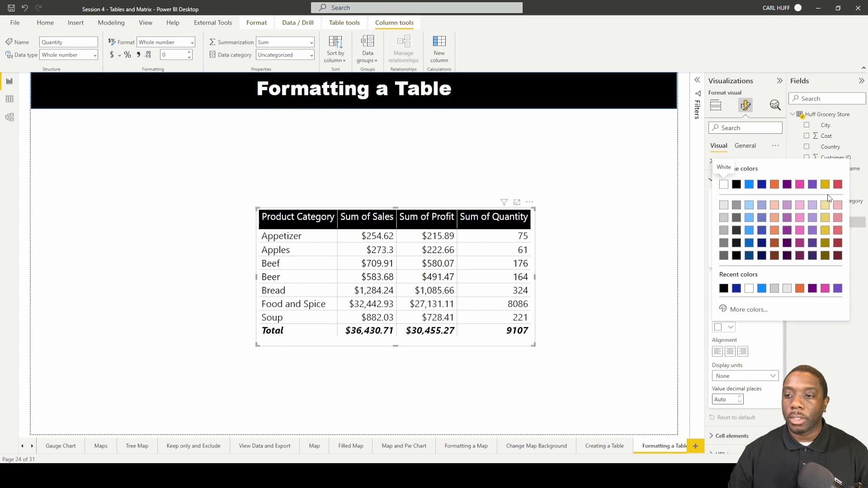
left_click(824, 194)
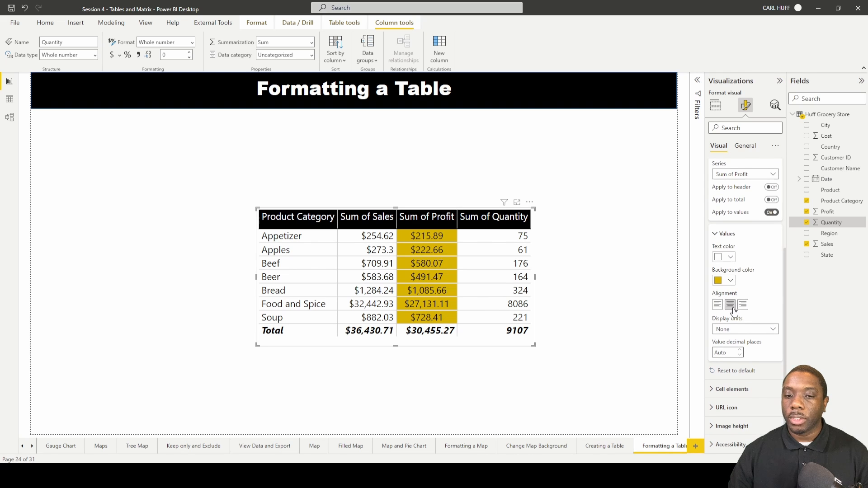
left_click(717, 304)
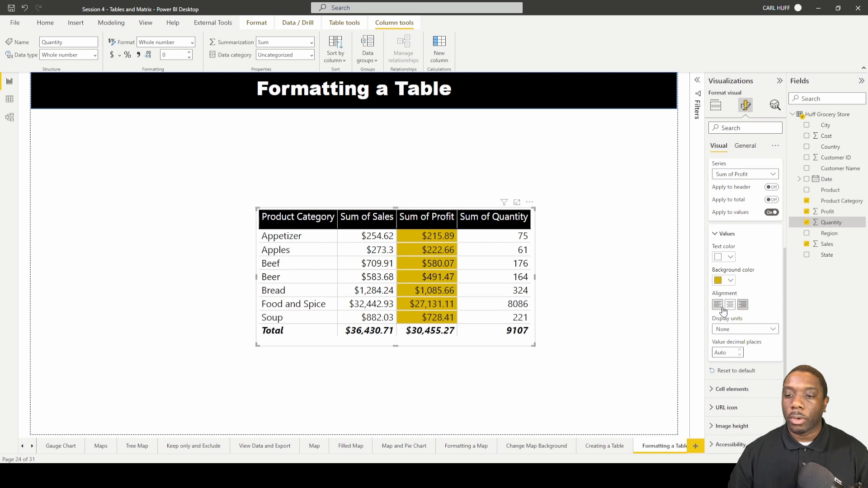
mouse_move(764, 301)
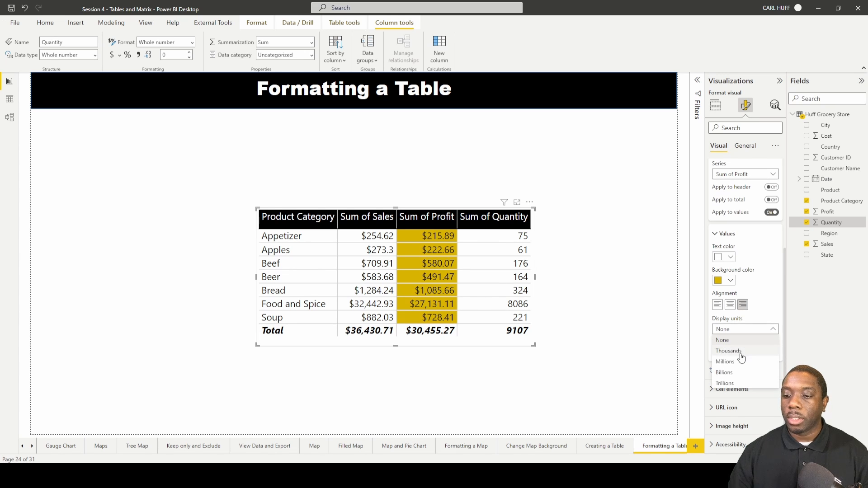
mouse_move(743, 339)
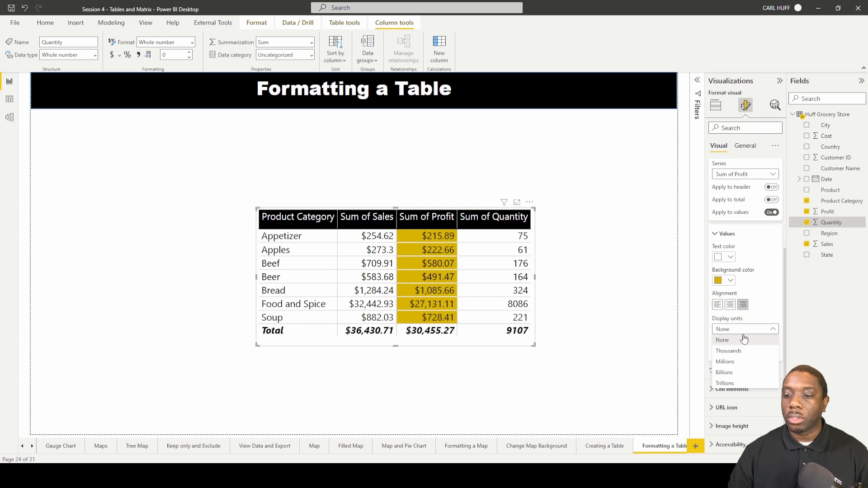
left_click(722, 340)
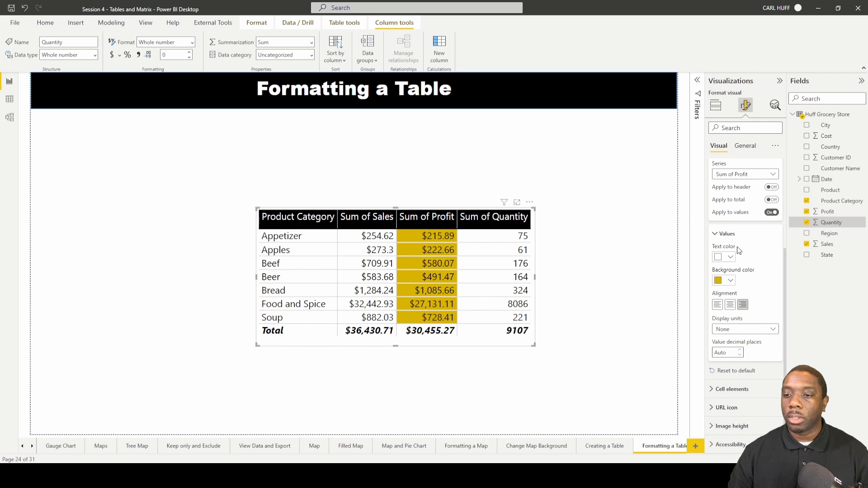
mouse_move(722, 291)
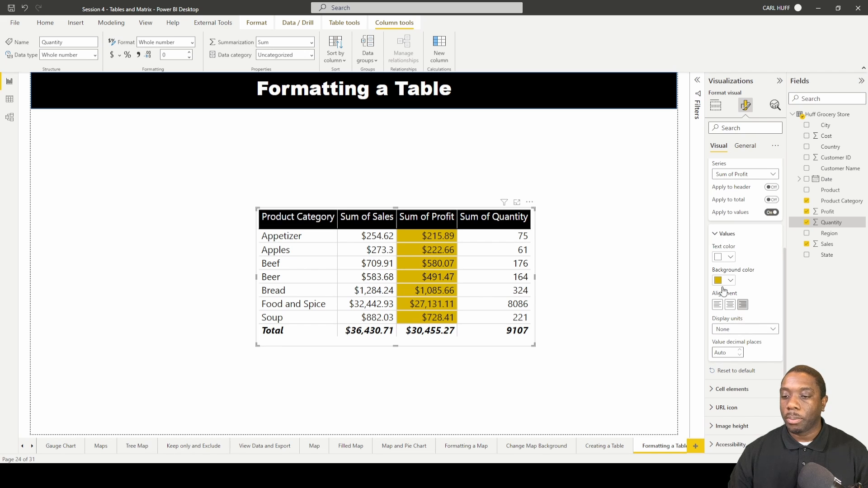
left_click(735, 251)
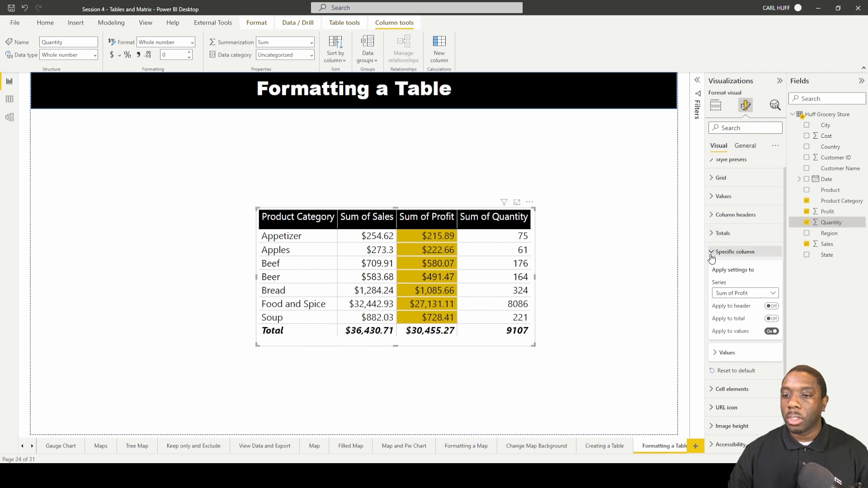
Turn on icons for Product Category and accept the default icon rules.
left_click(732, 278)
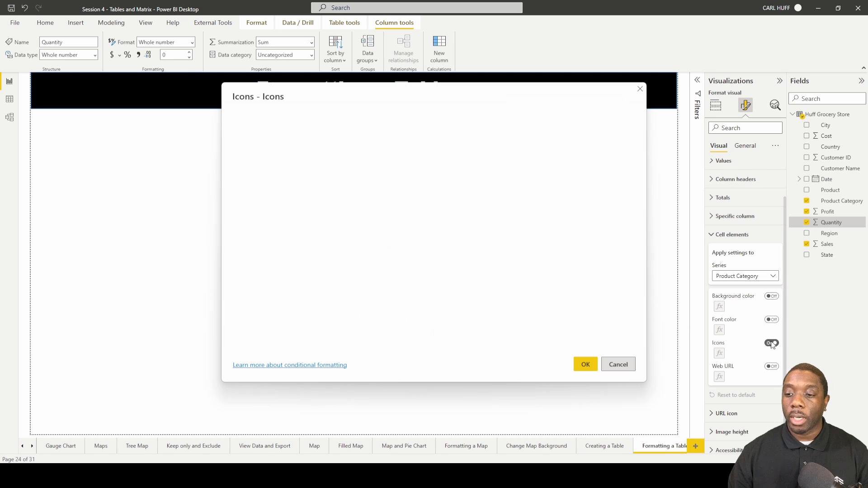
left_click(769, 342)
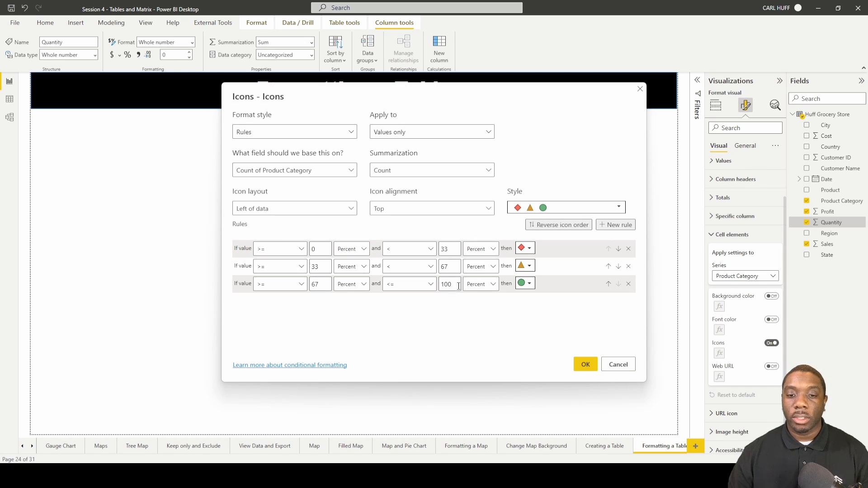
mouse_move(585, 364)
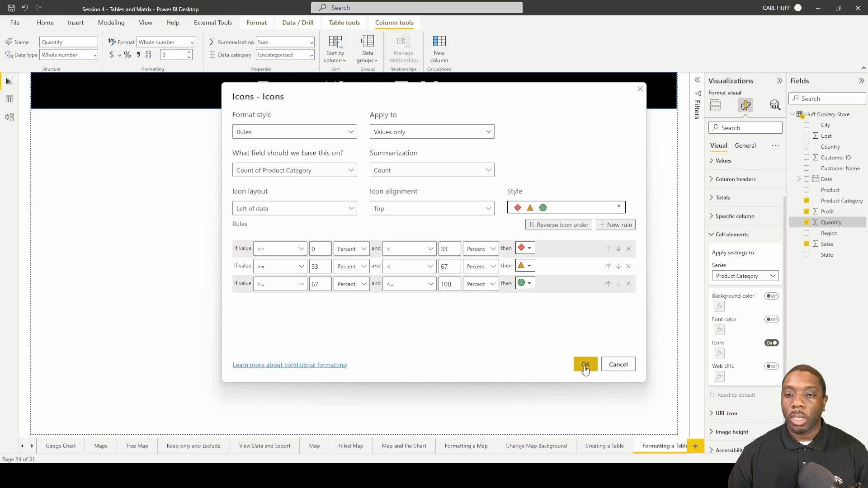
left_click(585, 364)
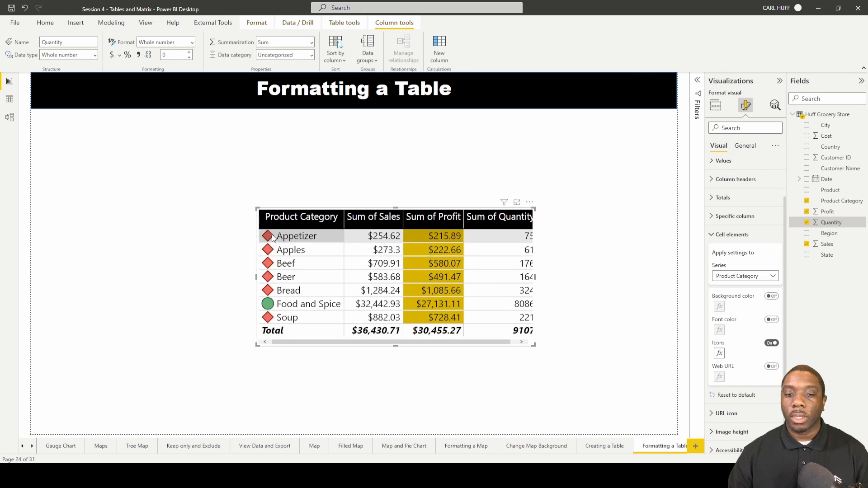
mouse_move(271, 309)
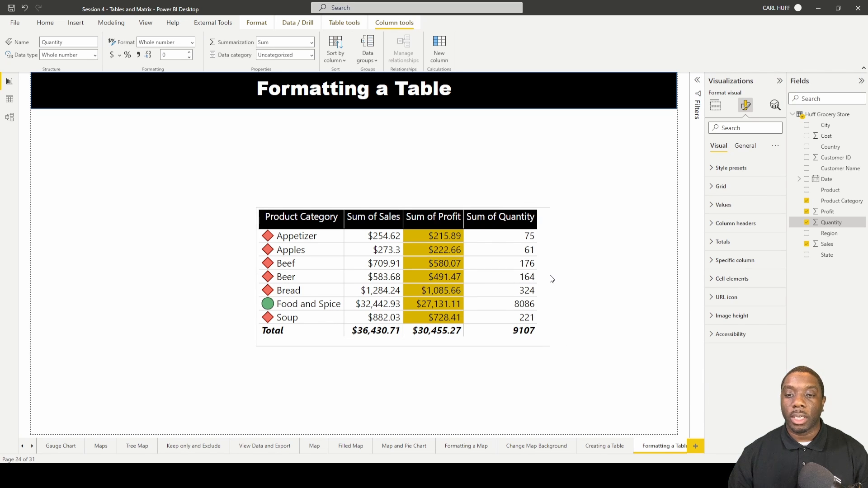
Reselect the widened table so all four formatted columns display in full.
left_click(402, 276)
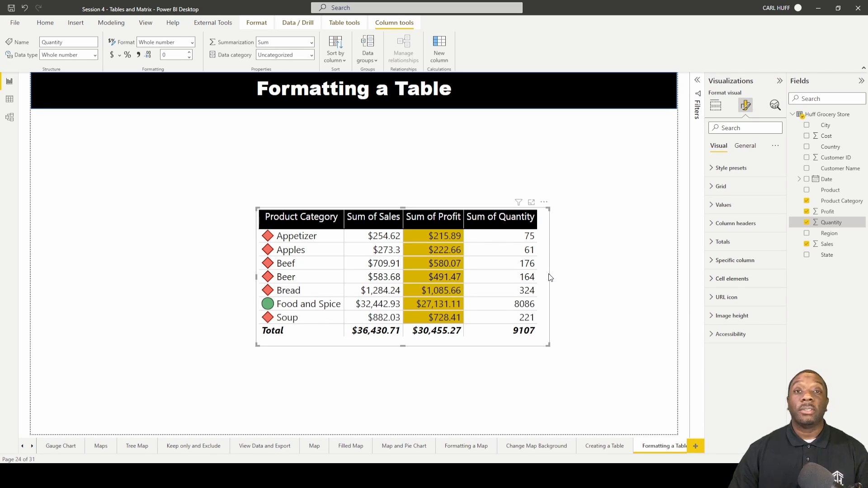